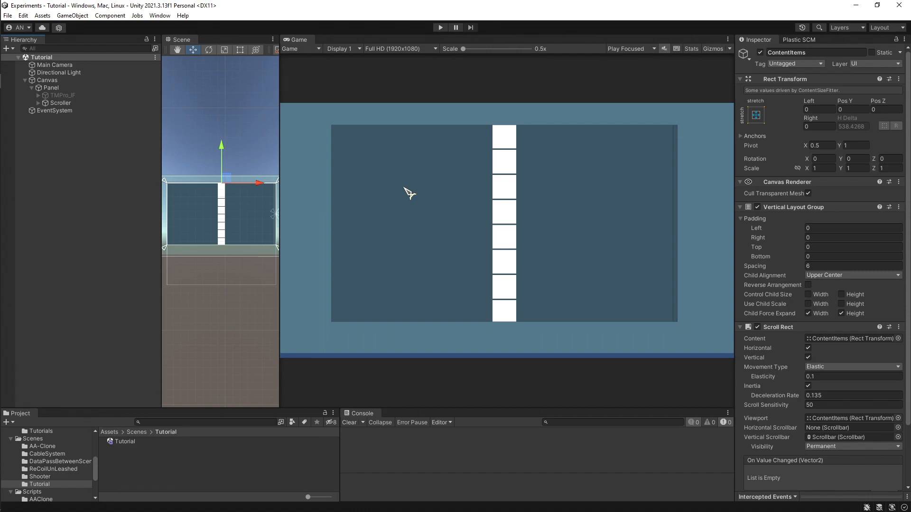
- Enter Play mode to test scrolling the white item column
left_click(439, 27)
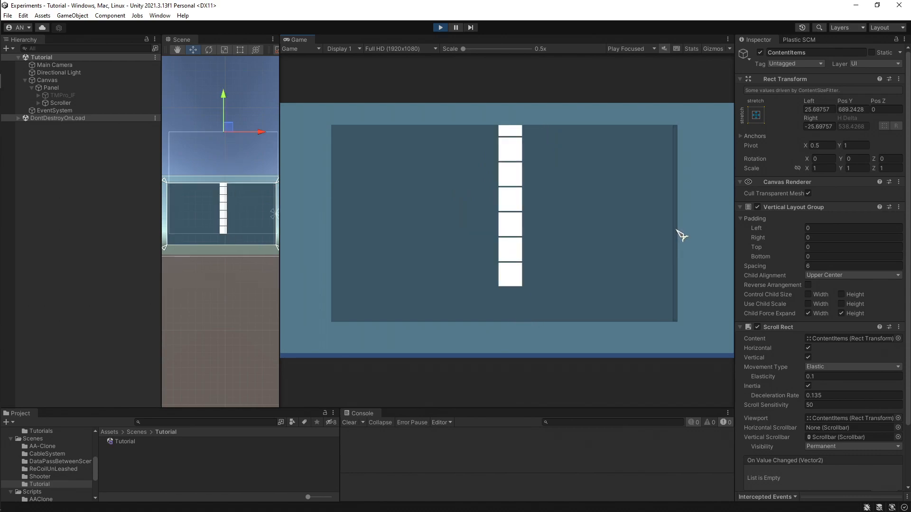
mouse_move(516, 208)
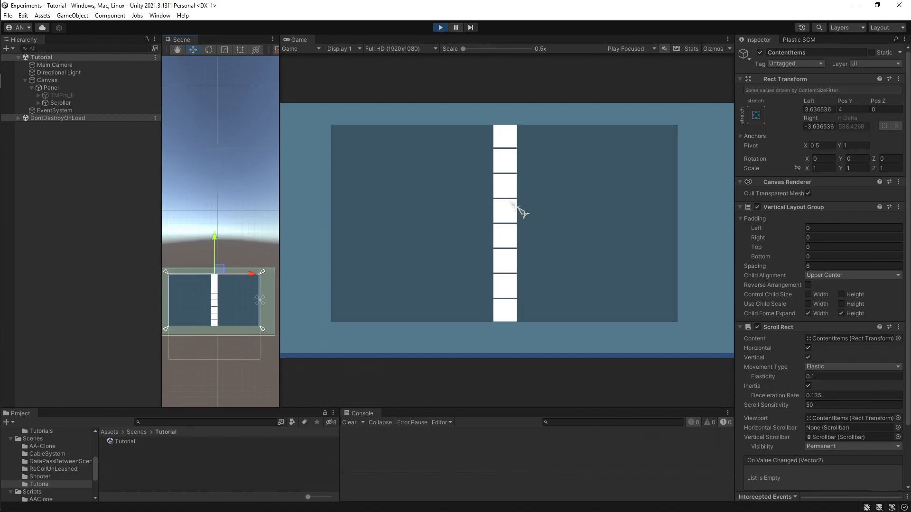
mouse_move(455, 191)
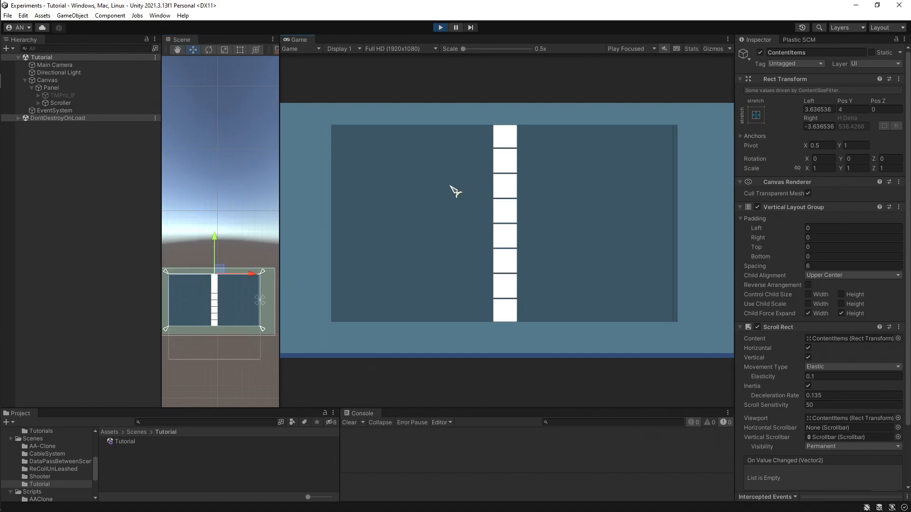
- Select Scroller then ContentItems and view its Content Size Fitter settings in the Inspector
left_click(60, 103)
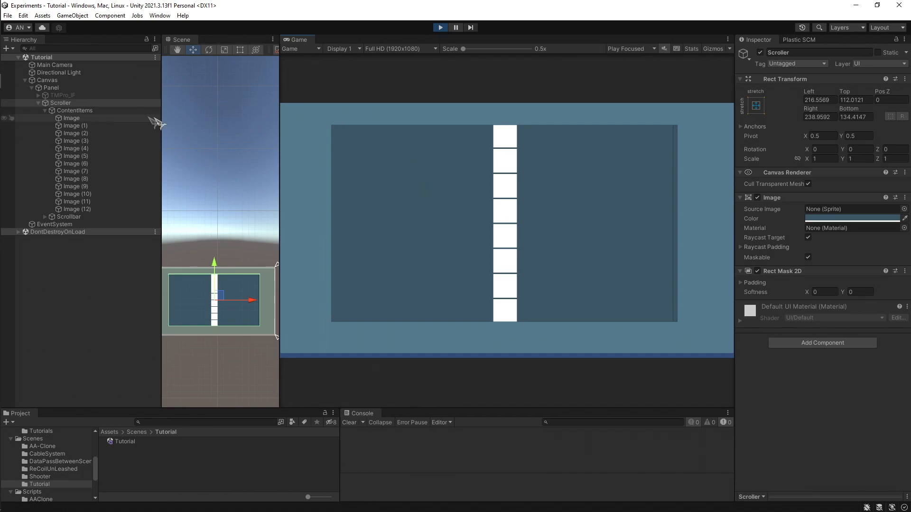
mouse_move(42, 125)
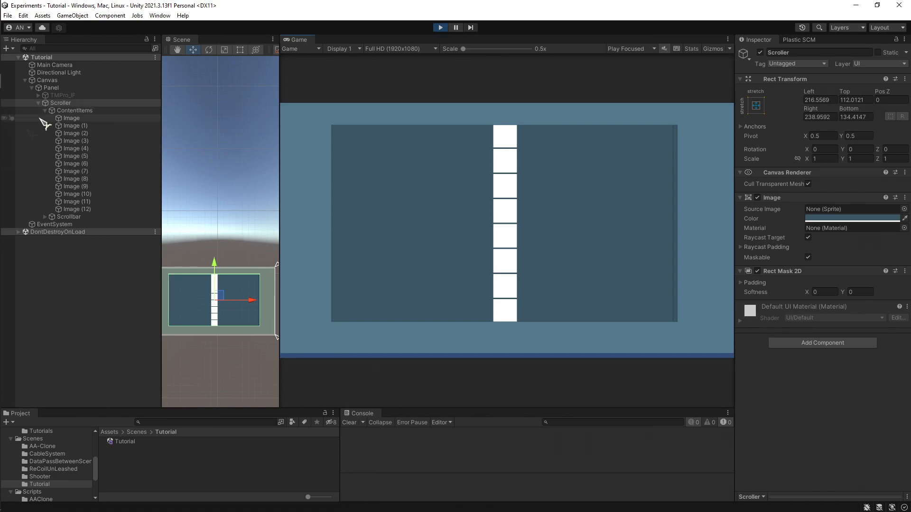
left_click(74, 110)
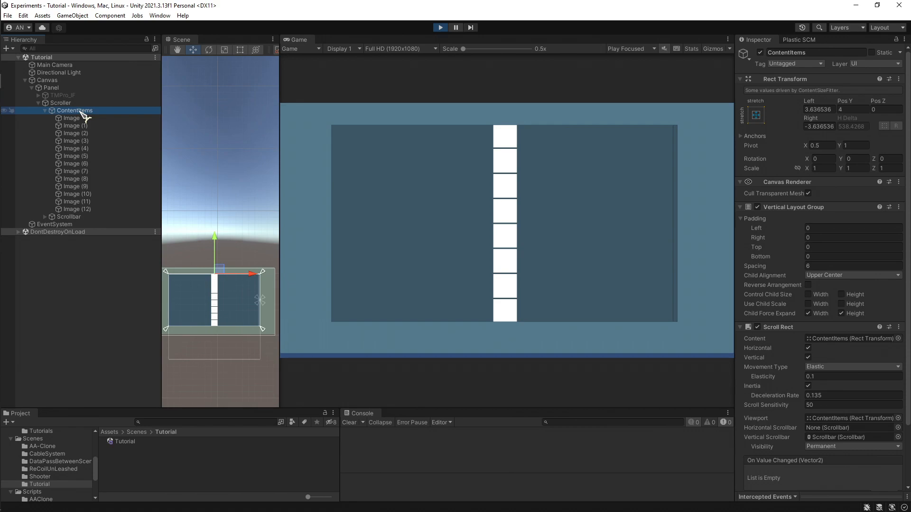
scroll("down", 3)
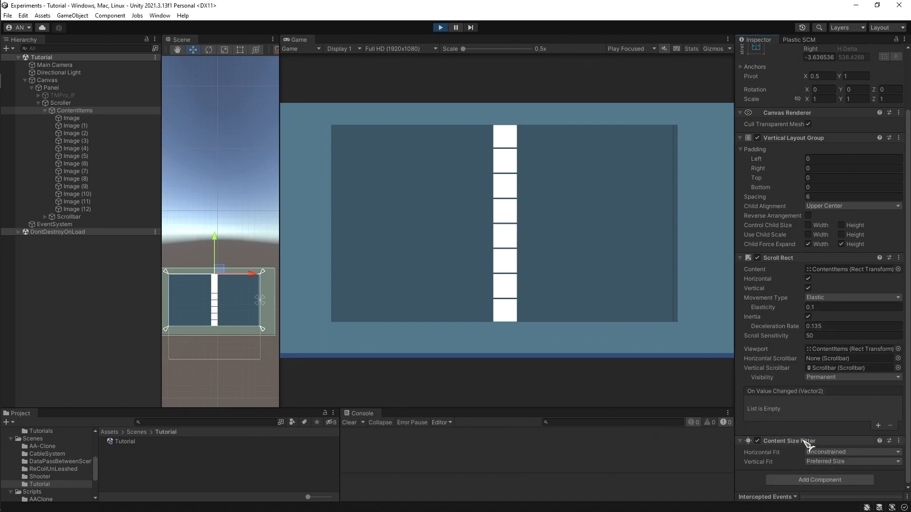
- Reselect ContentItems and review its component list lower in the Inspector
left_click(74, 110)
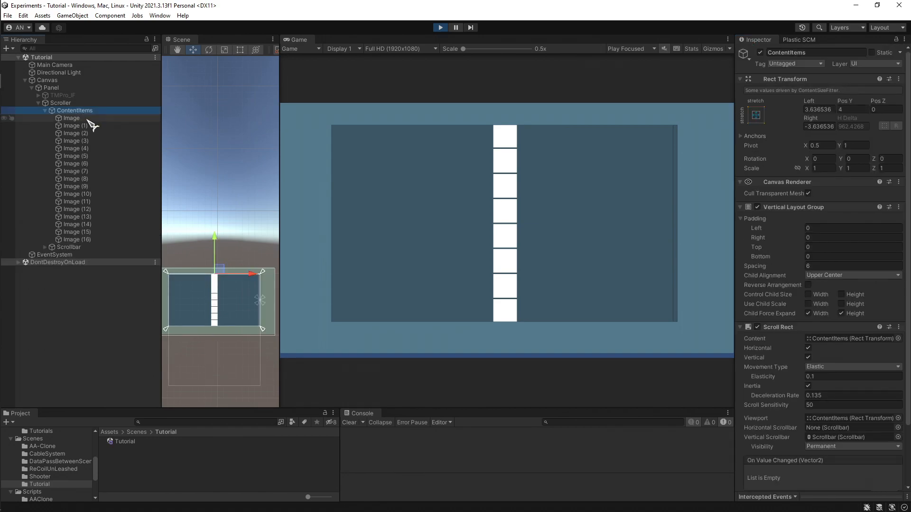
scroll("down", 3)
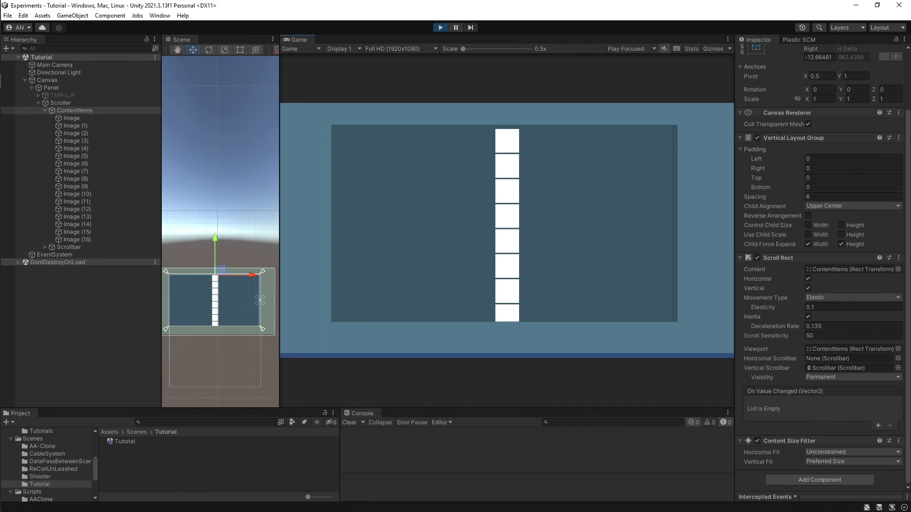
mouse_move(395, 222)
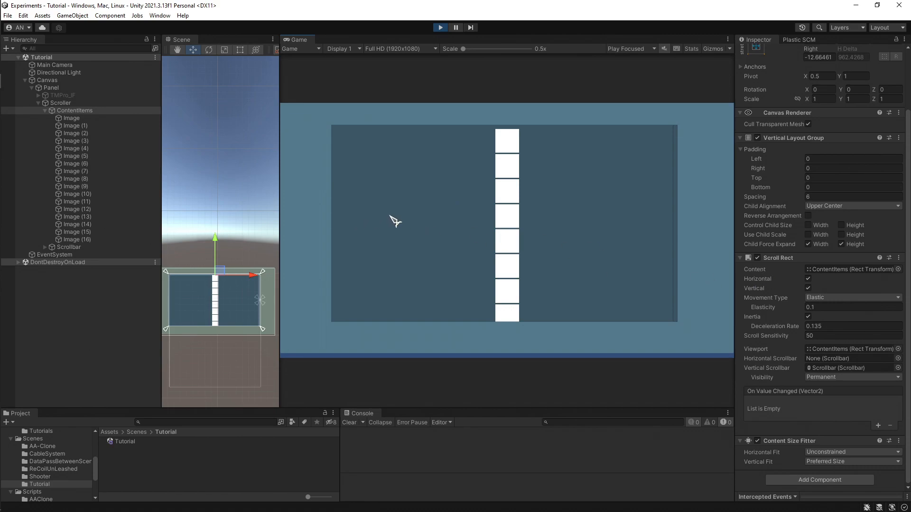
mouse_move(411, 220)
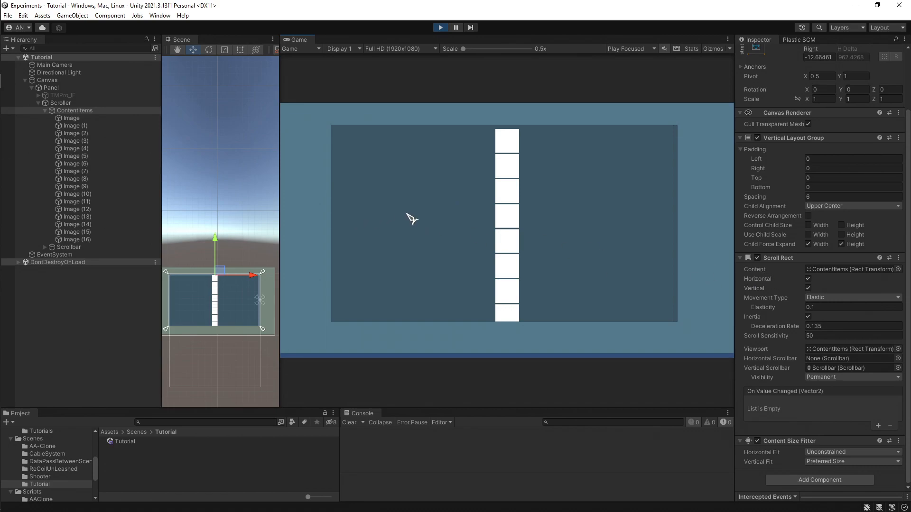
mouse_move(511, 269)
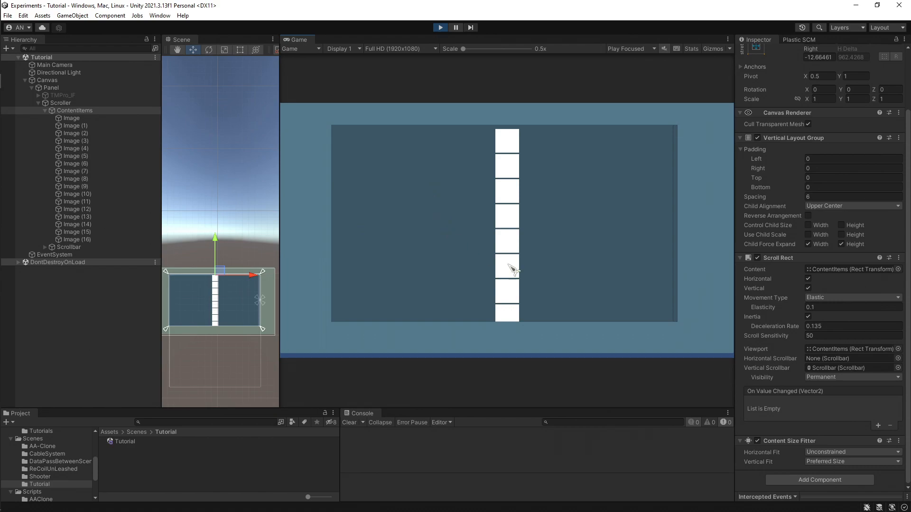
mouse_move(608, 318)
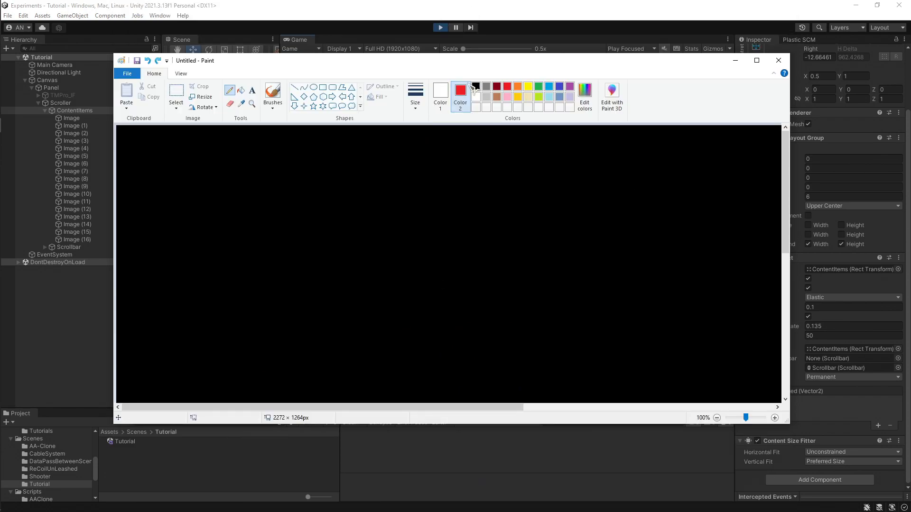
- Maximize Paint and make white the active drawing colour
left_click(756, 59)
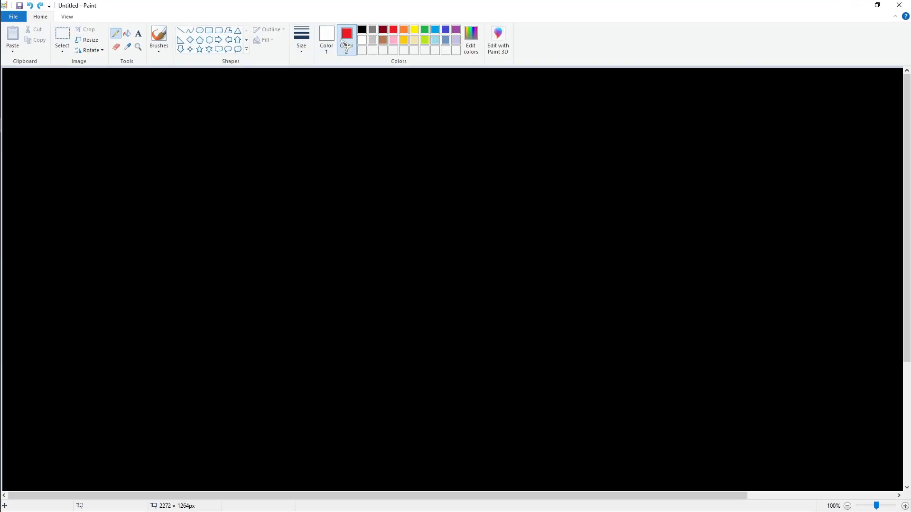
left_click(326, 36)
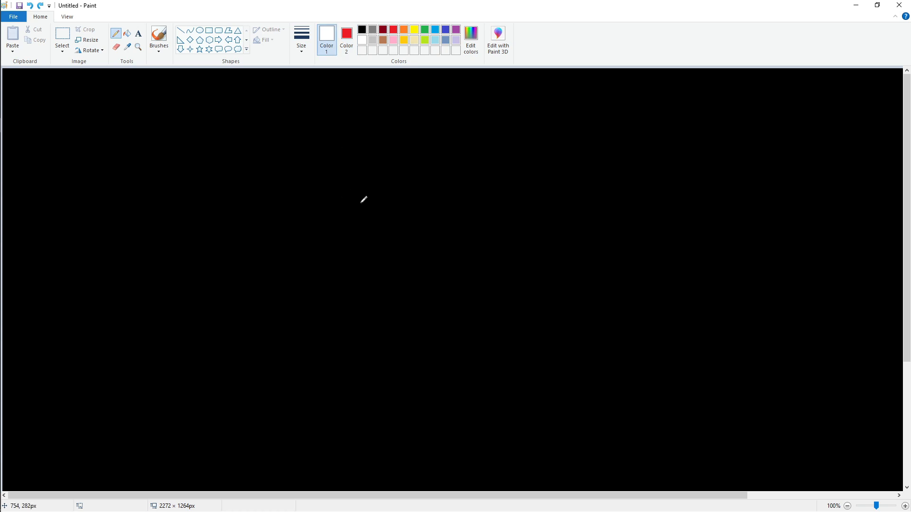
mouse_move(324, 134)
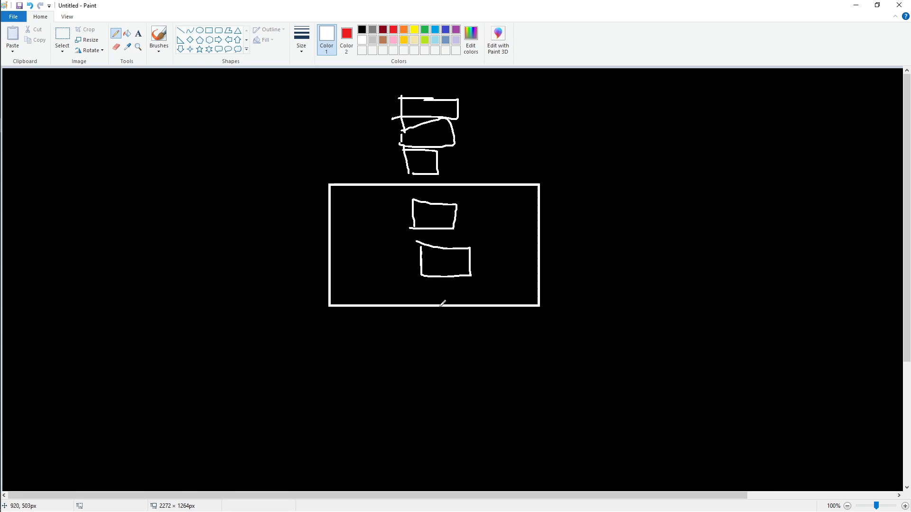
mouse_move(435, 319)
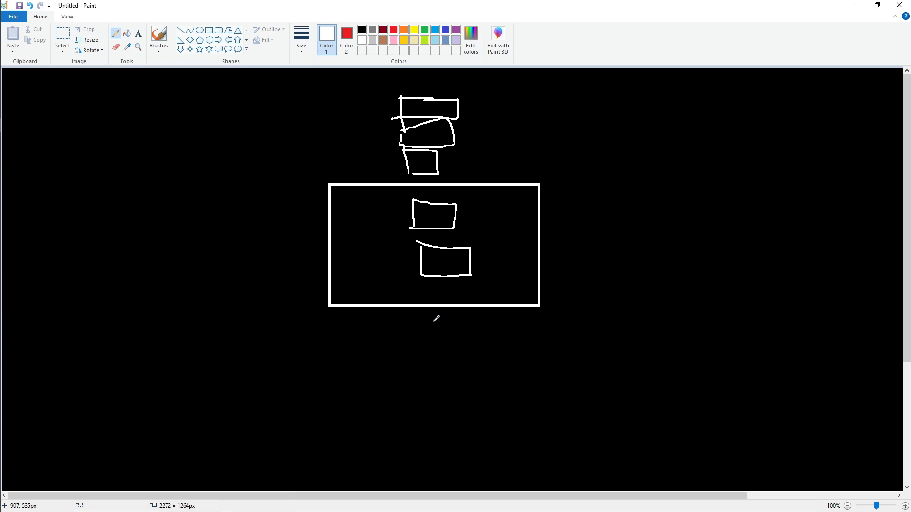
mouse_move(314, 71)
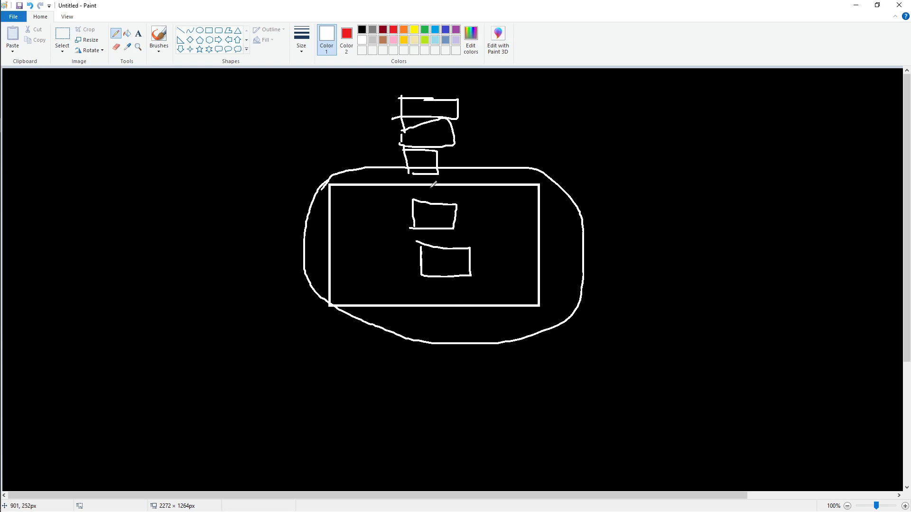
mouse_move(561, 285)
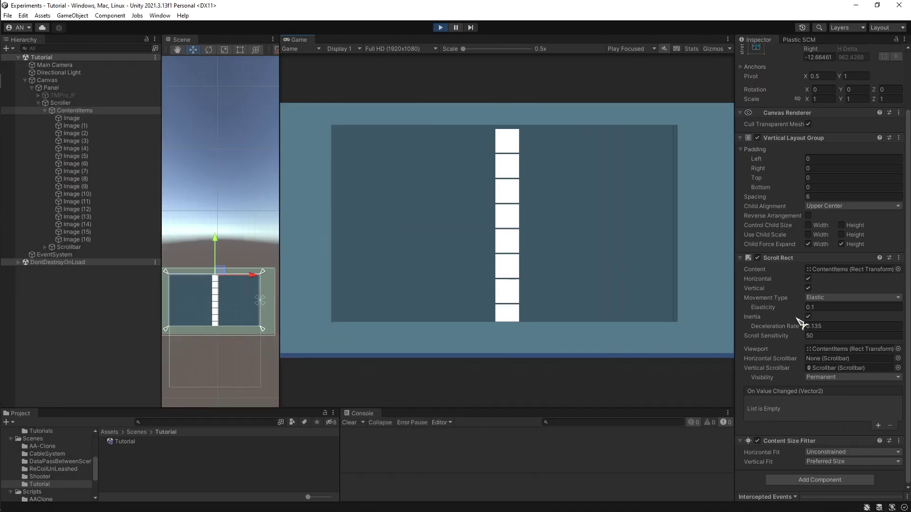
left_click(74, 110)
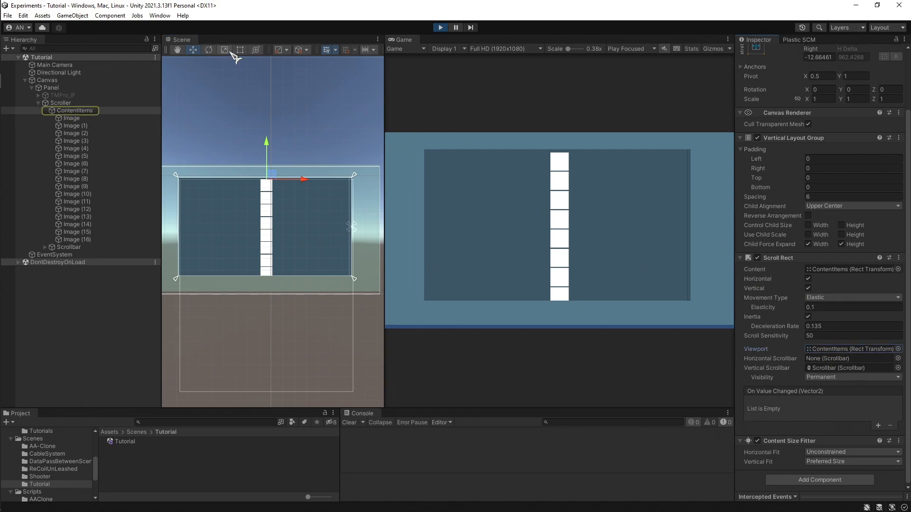
left_click(240, 50)
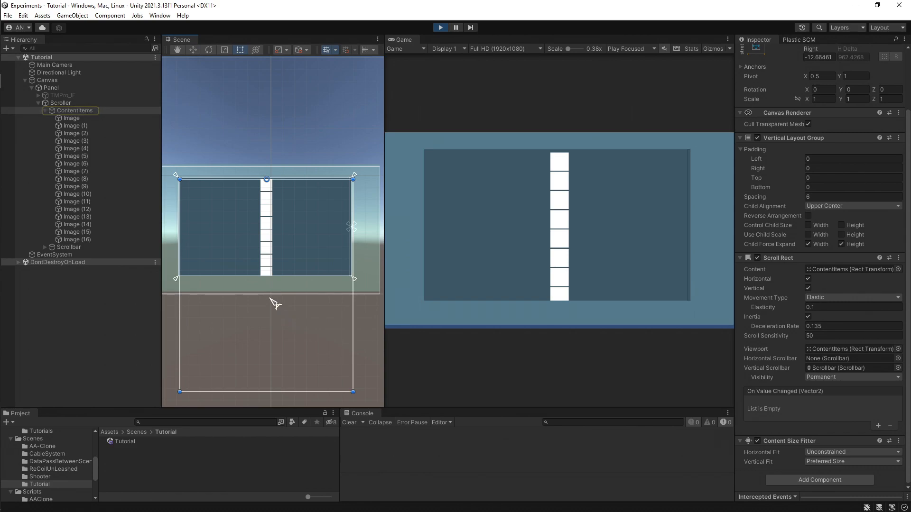
mouse_move(307, 249)
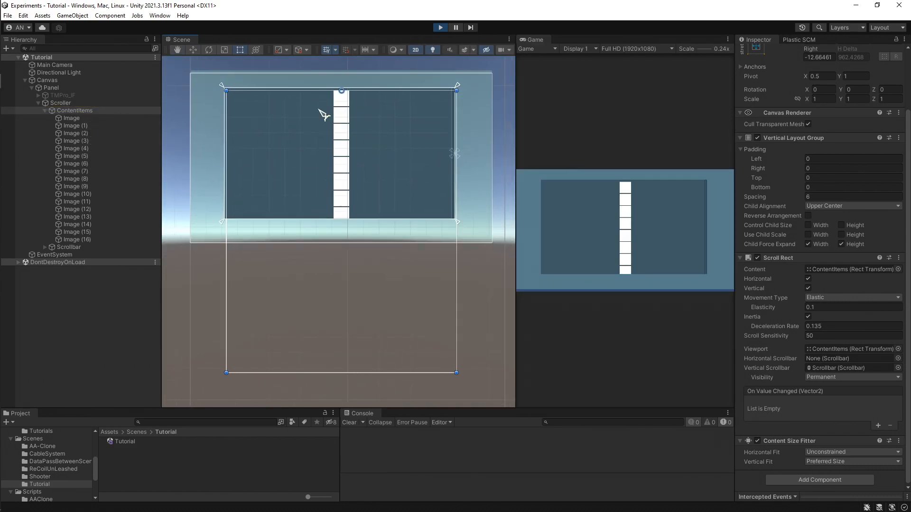
mouse_move(393, 170)
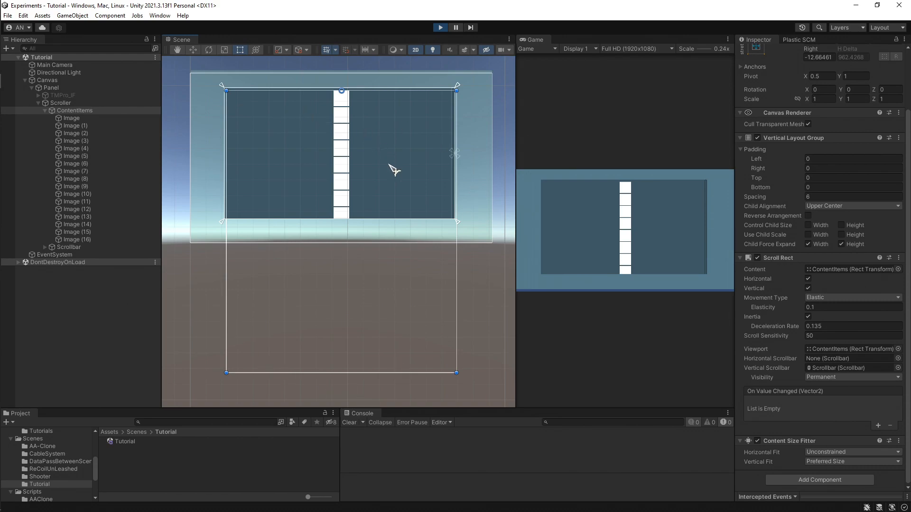
mouse_move(359, 221)
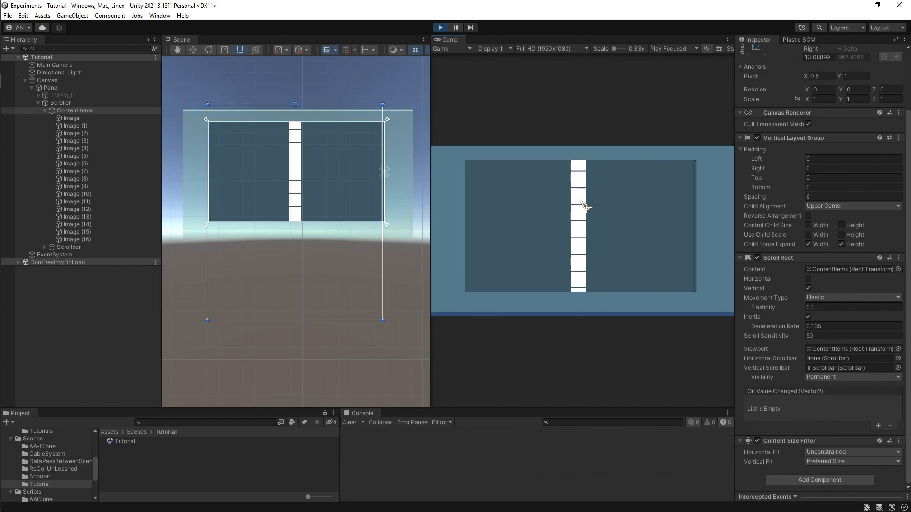
mouse_move(580, 194)
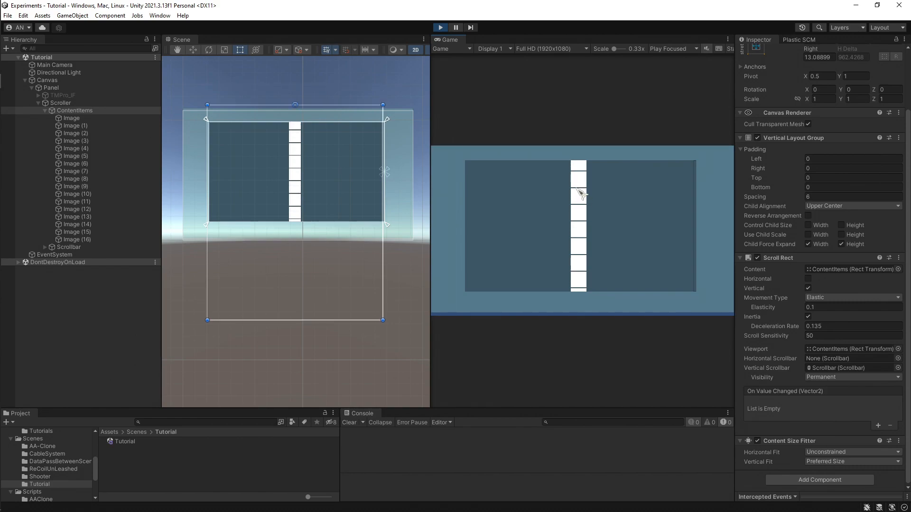
mouse_move(649, 219)
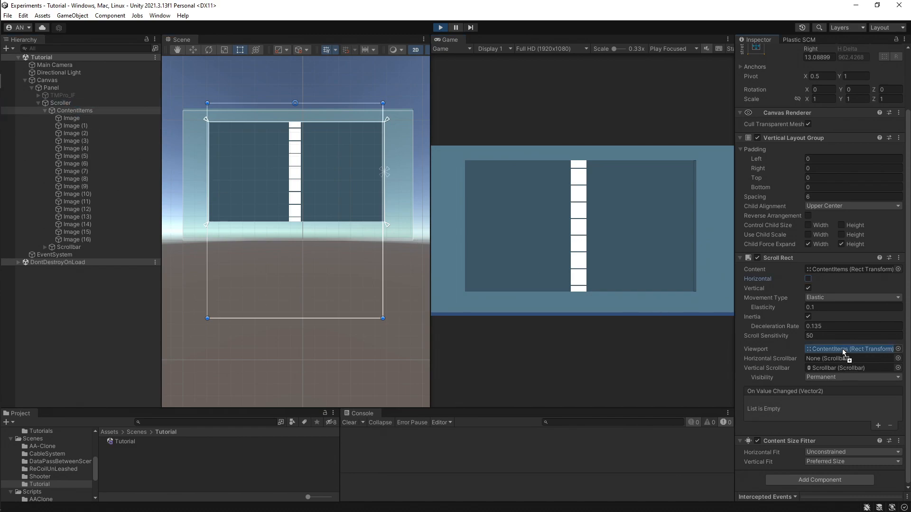
- Inspect the Scroll Rect's Viewport field to see which object it references
left_click(849, 348)
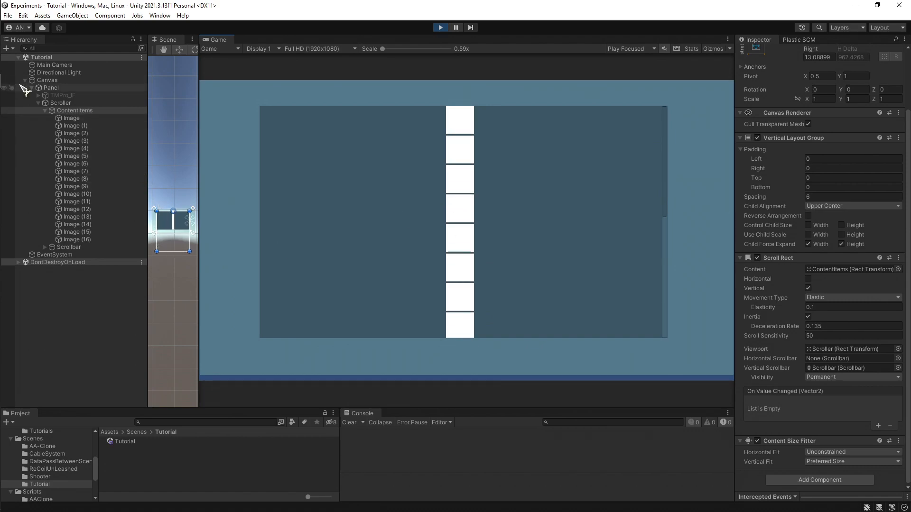
- Show Scroller's Image and Rect Mask 2D components and run the game
left_click(59, 103)
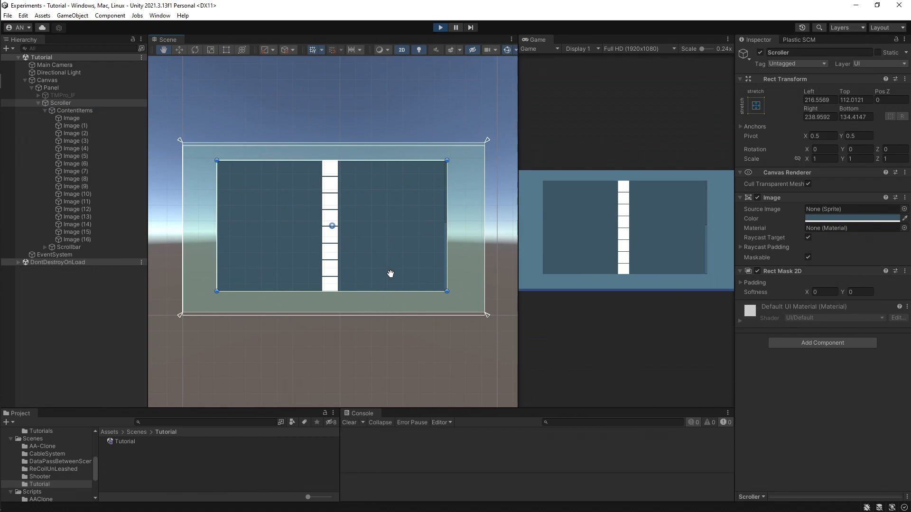
left_click(440, 28)
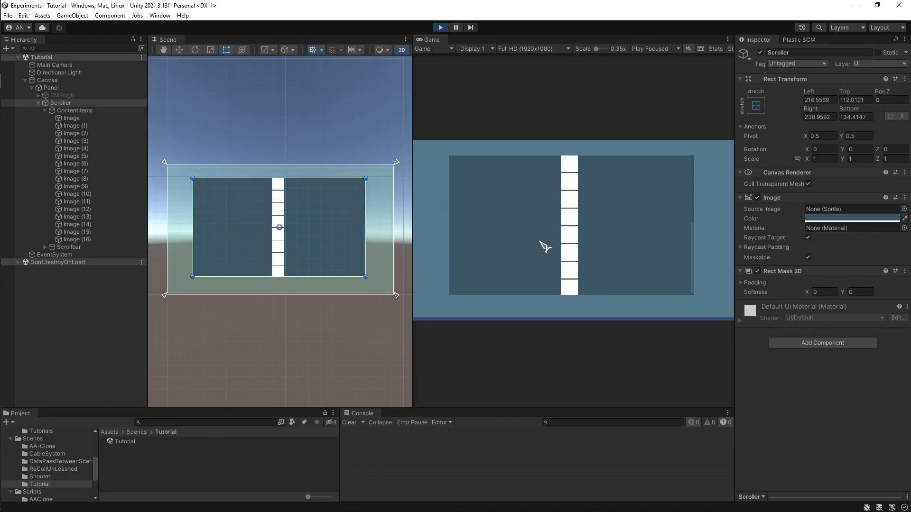
- Copy the Scroll Rect component from ContentItems
left_click(74, 110)
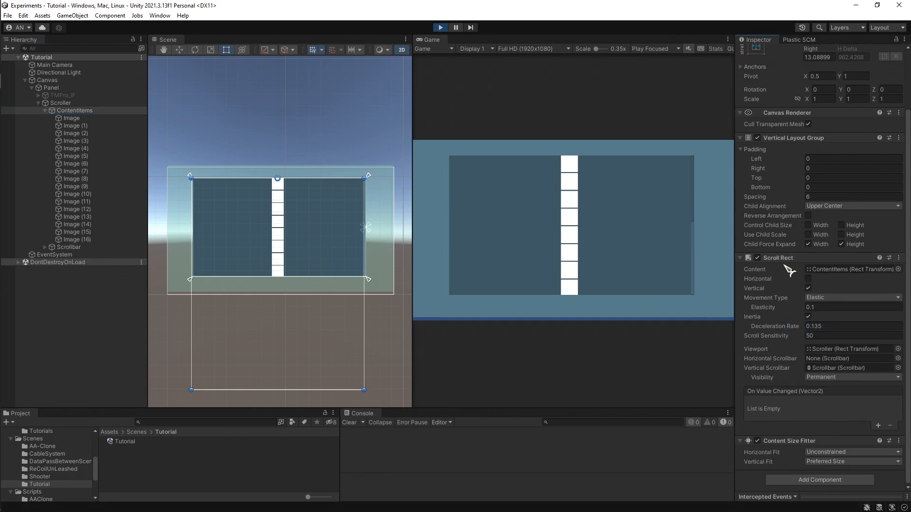
right_click(898, 258)
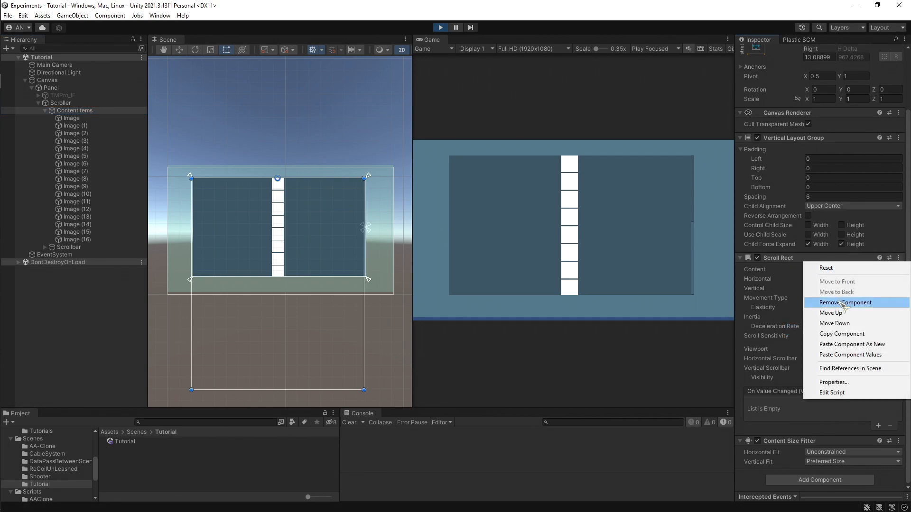
left_click(846, 301)
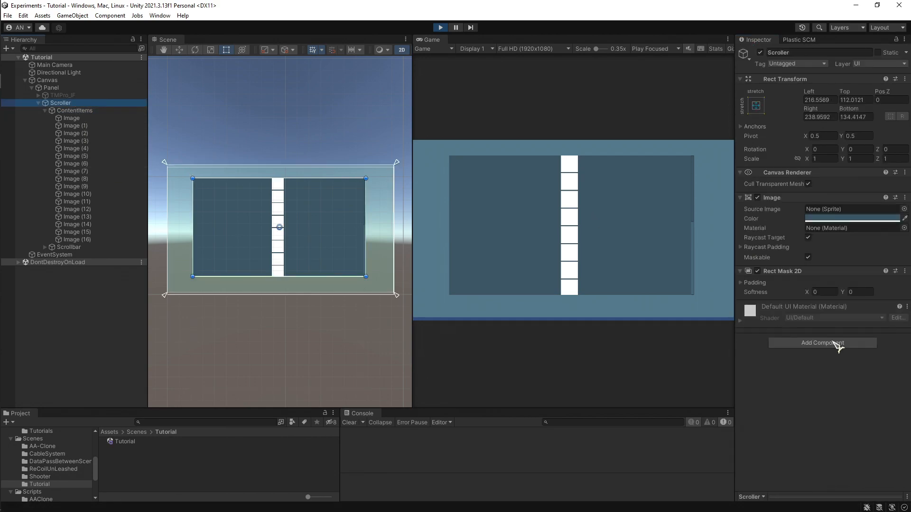
- Paste the Scroll Rect onto Scroller as a new component
right_click(902, 271)
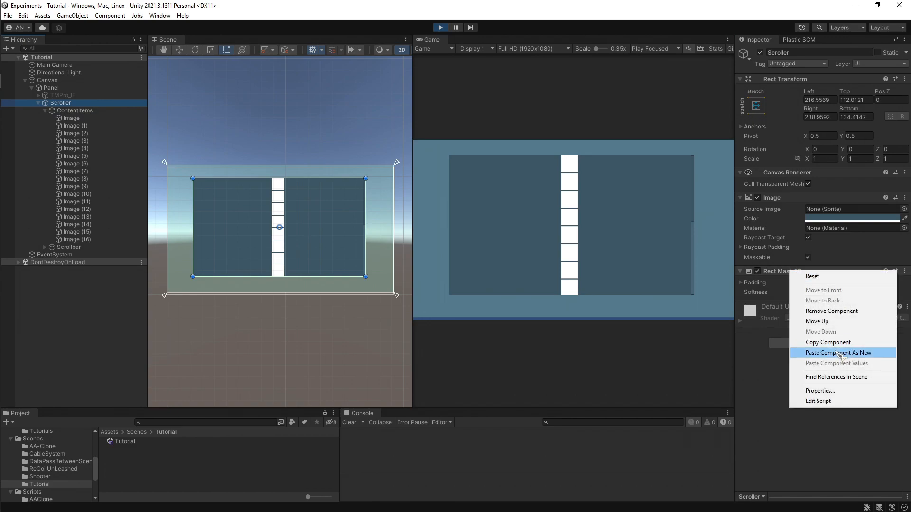
left_click(838, 353)
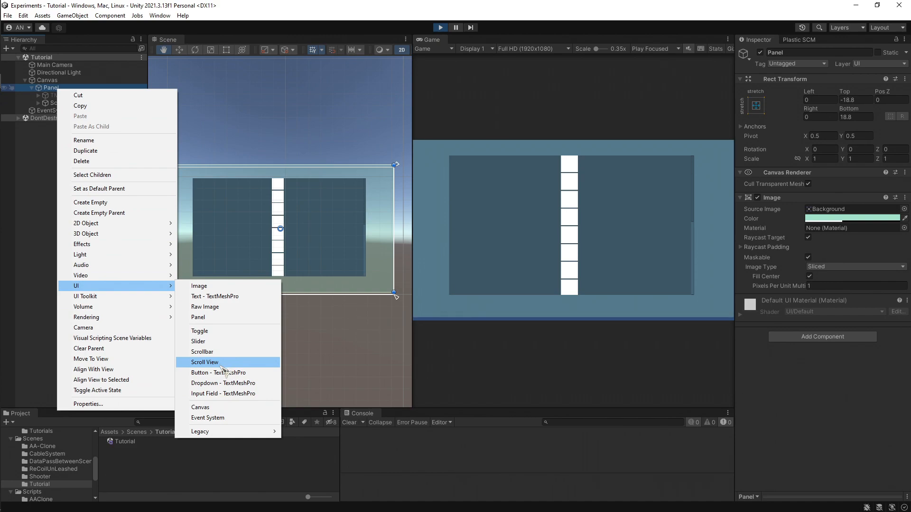
- Dismiss the Hierarchy context menu and return to Scroller's pasted Scroll Rect
left_click(205, 361)
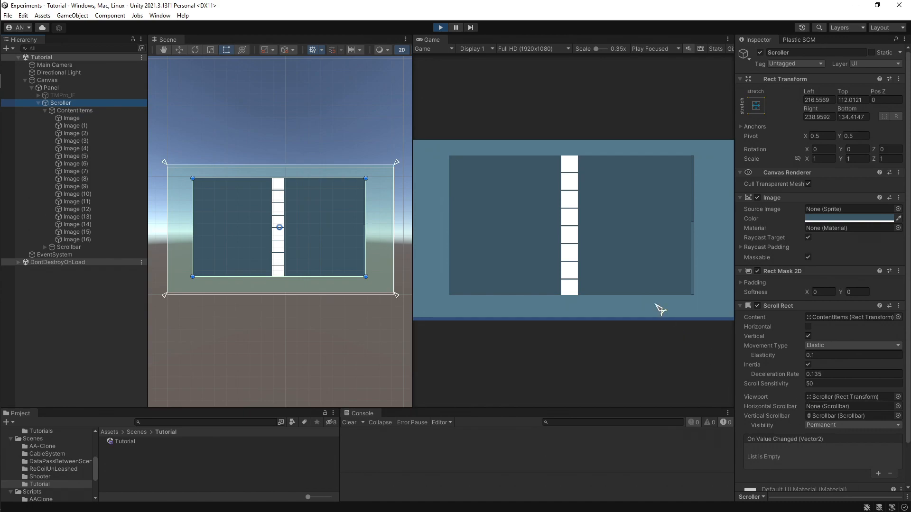
mouse_move(623, 256)
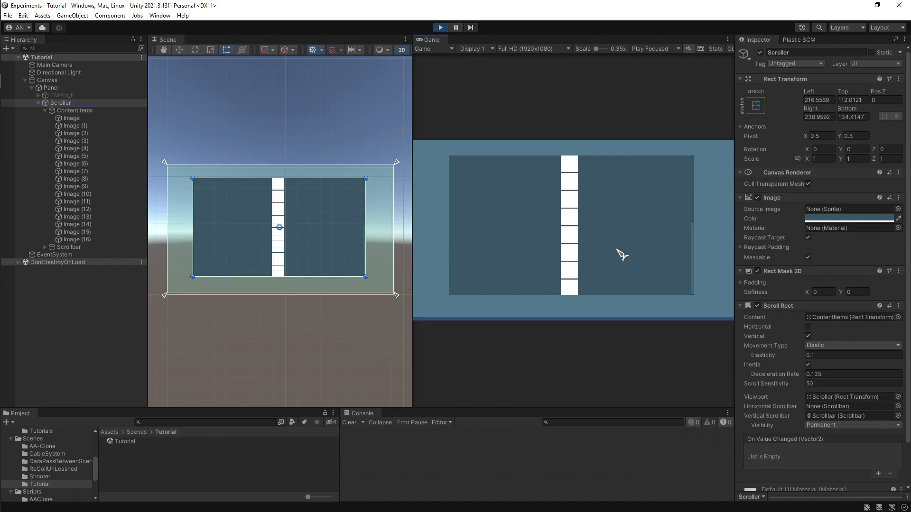
mouse_move(615, 256)
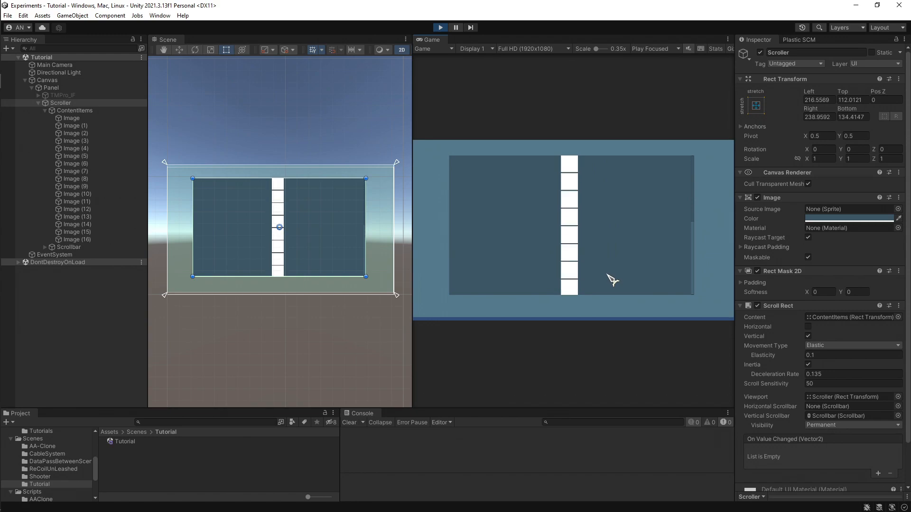
mouse_move(611, 257)
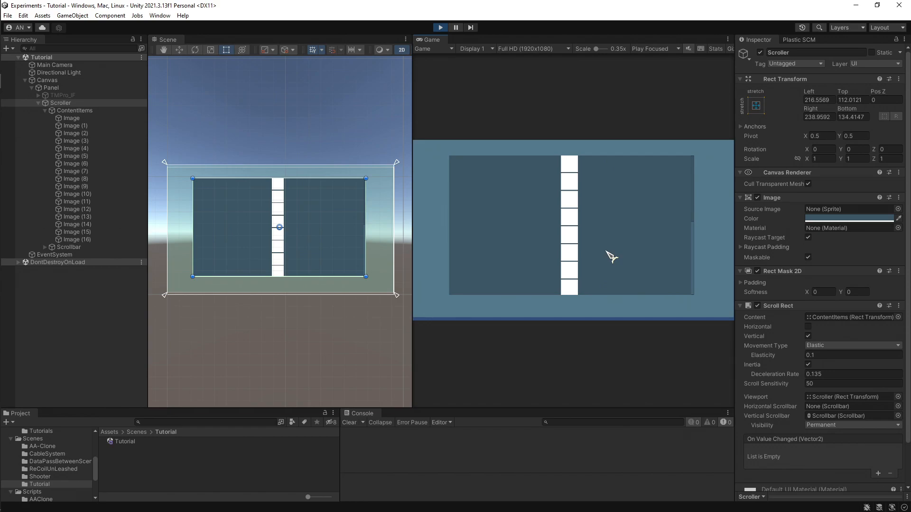
mouse_move(797, 407)
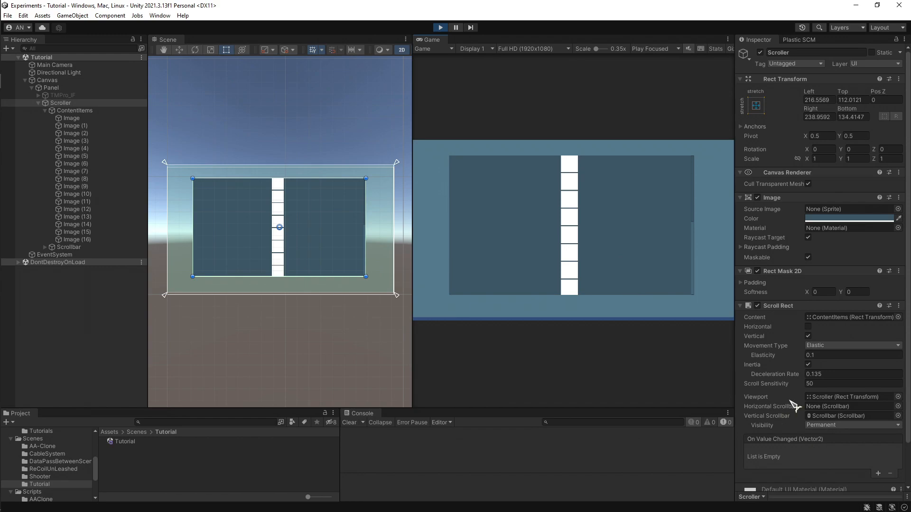
mouse_move(479, 250)
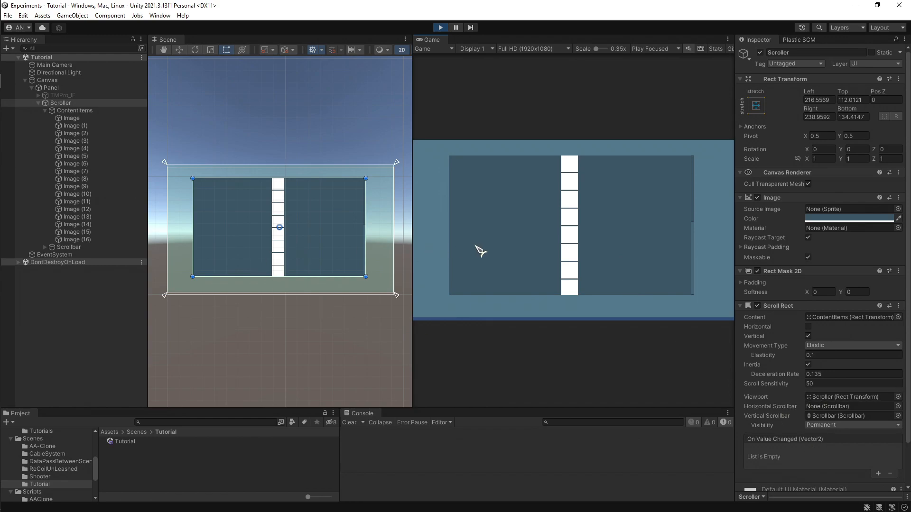
mouse_move(492, 249)
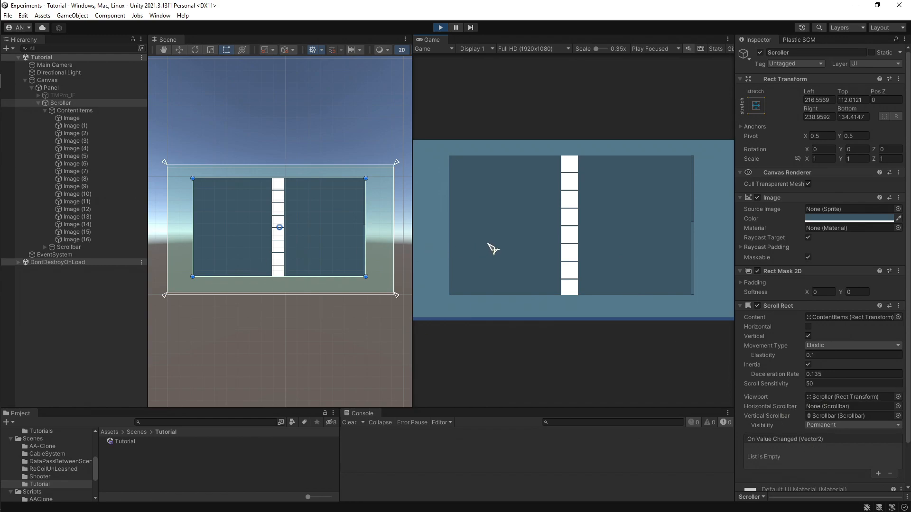
mouse_move(528, 250)
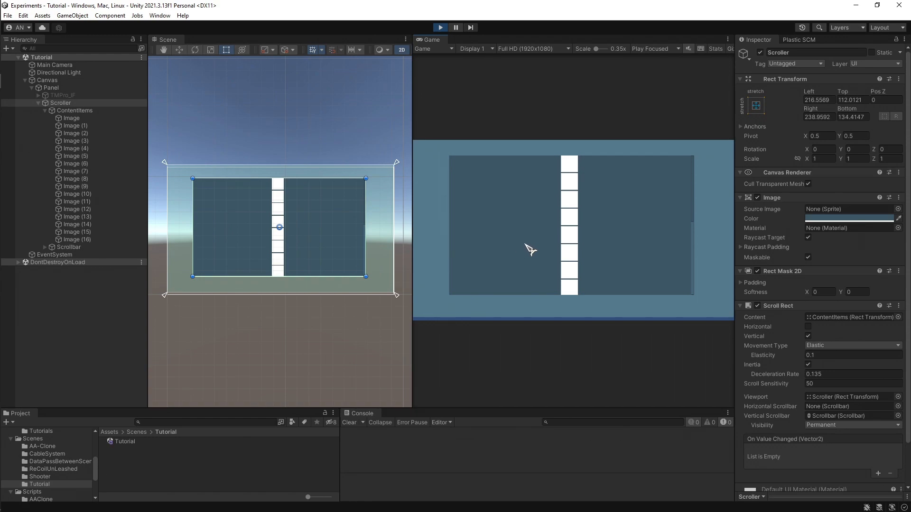